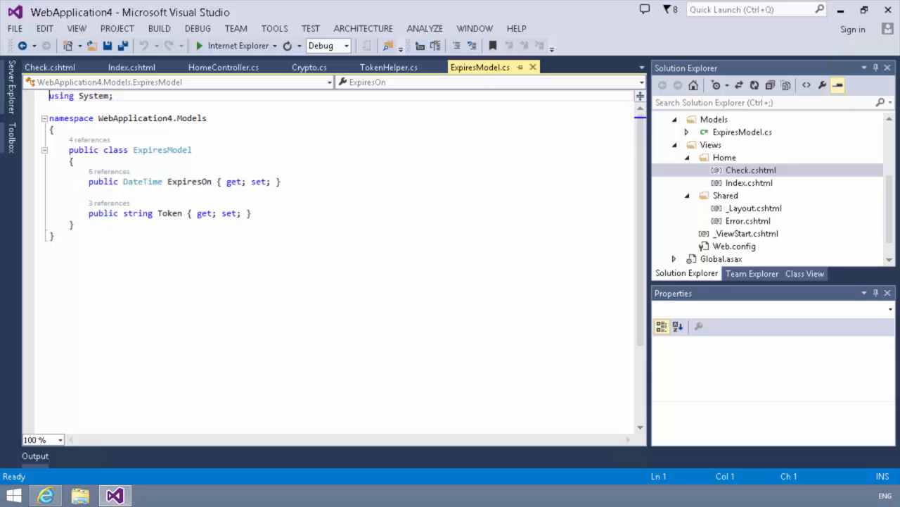
Switch to the TokenHelper.cs tab to view the token hashing and validation code.
click(389, 67)
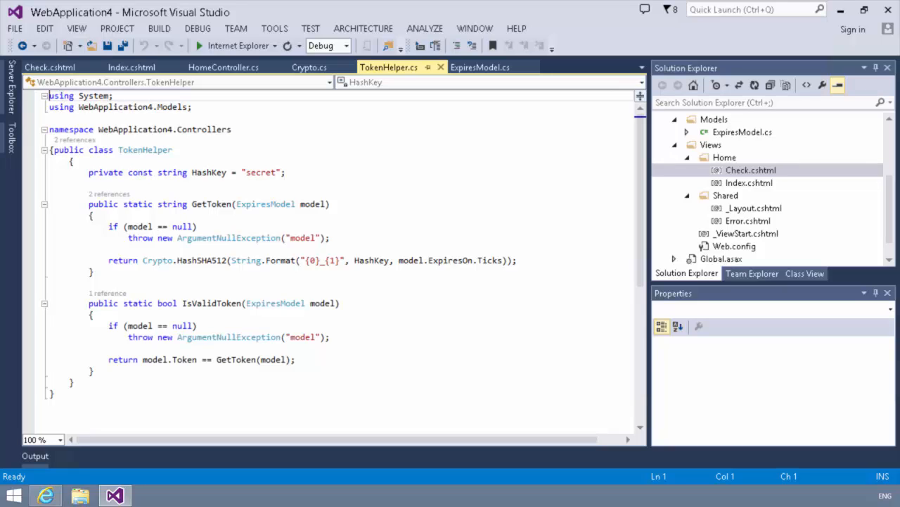
View Crypto.cs, expanding its SHA region and scrolling through HashSHA1 to HashSHA512.
click(309, 67)
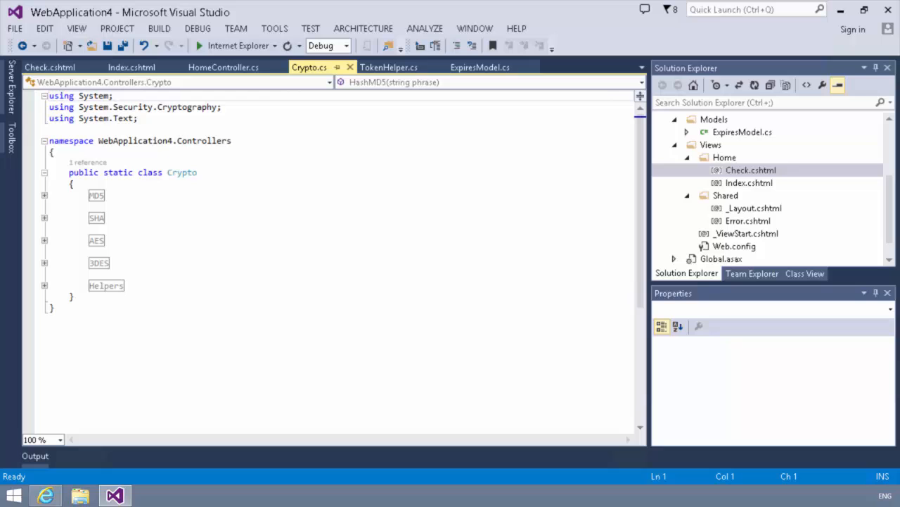
click(44, 217)
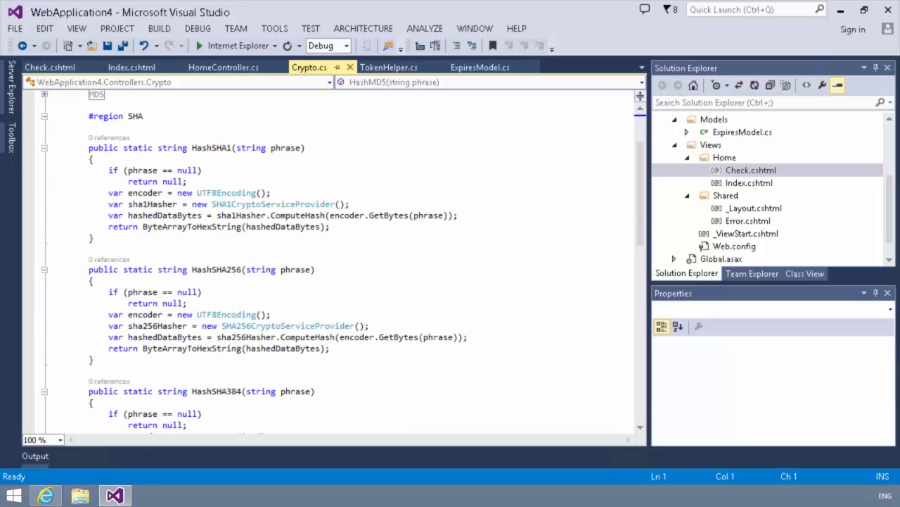
scroll(down, 3)
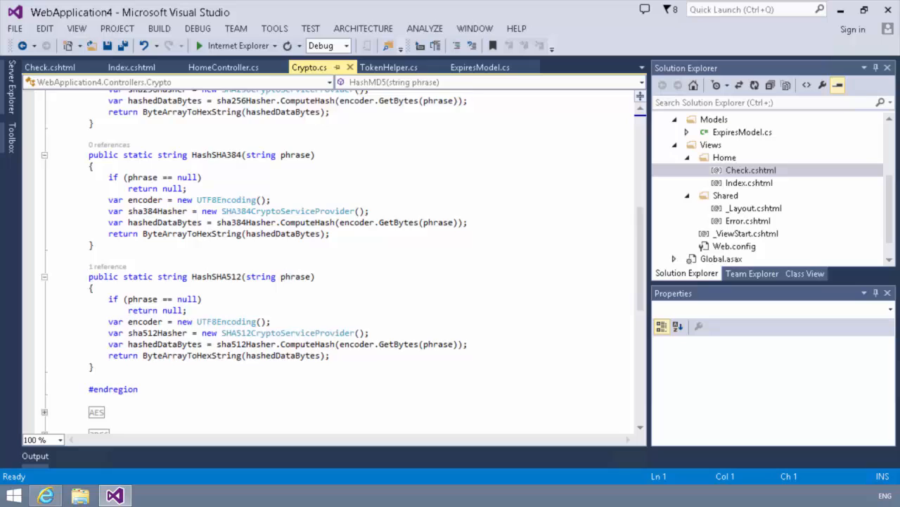
scroll(down, 3)
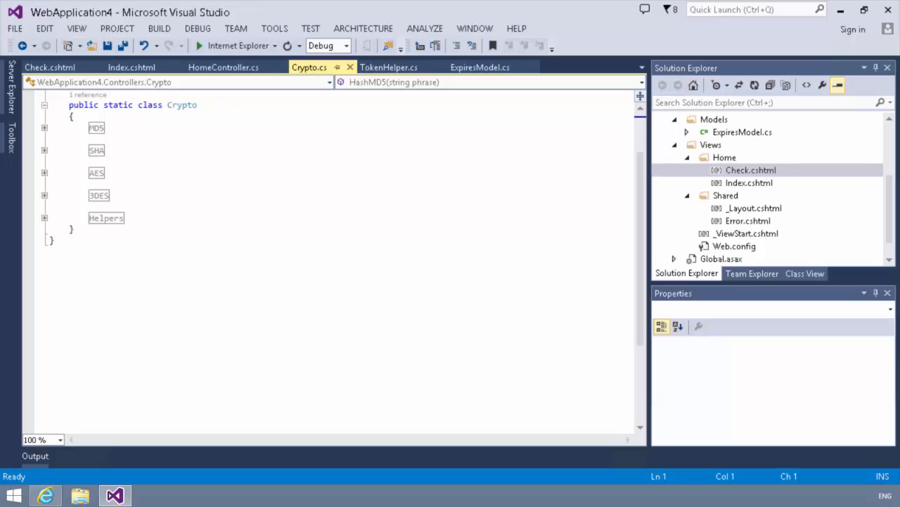
Switch back to TokenHelper.cs to review GetToken's SHA-512 hashing of key and expiry ticks.
click(389, 67)
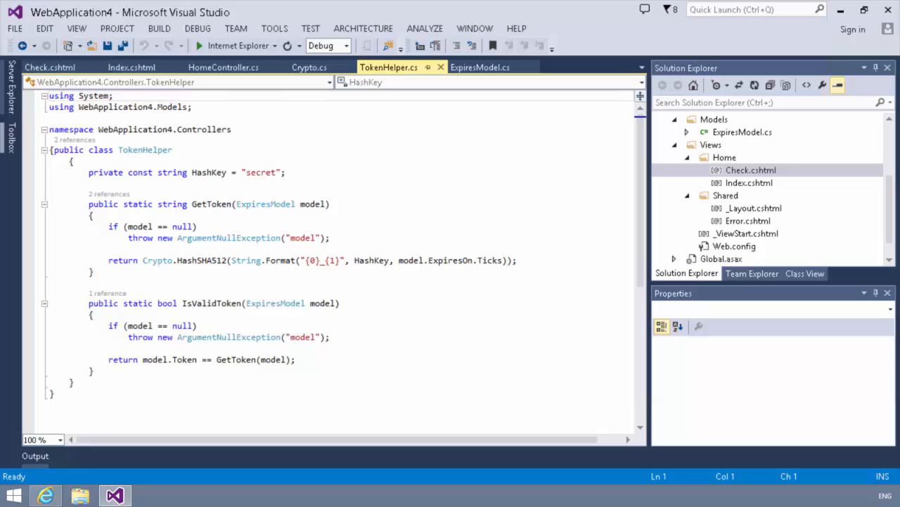
Switch to HomeController.cs to view the Index and Check actions.
click(223, 67)
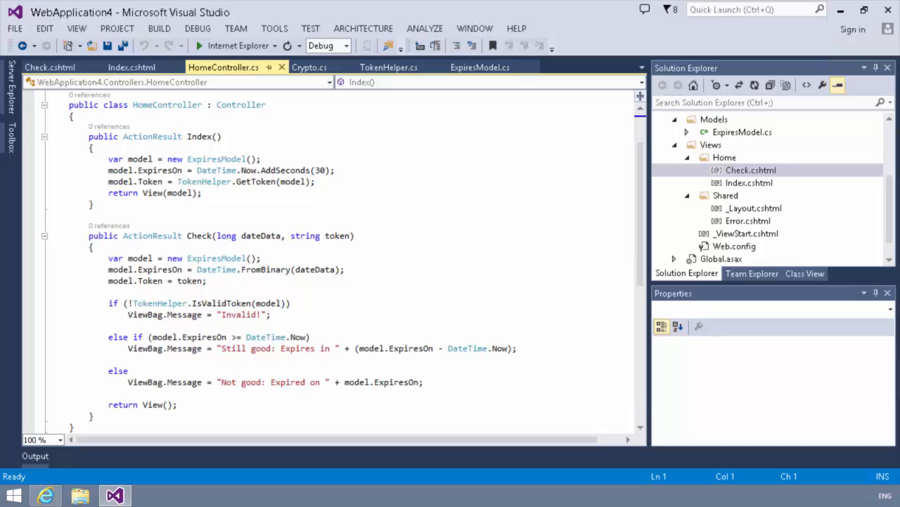
View the Check.cshtml status view, then the Index.cshtml view with the Check Now link.
click(132, 66)
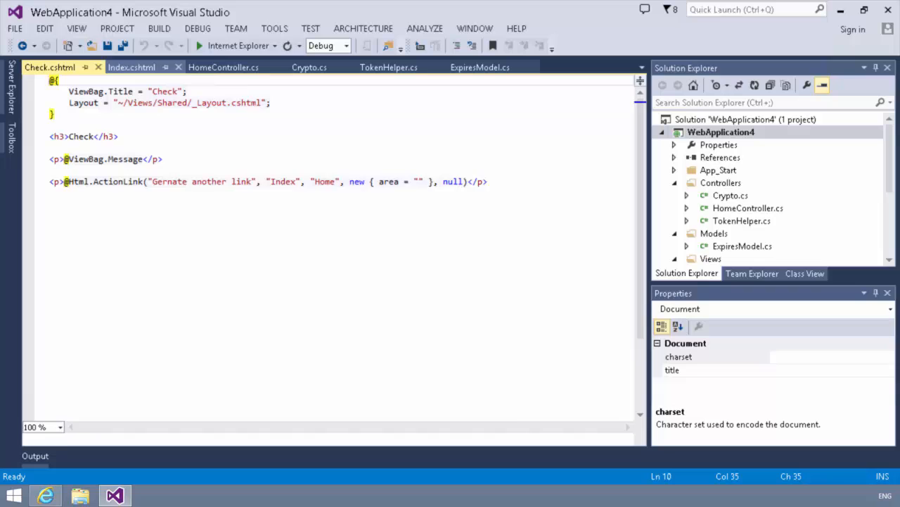
click(132, 67)
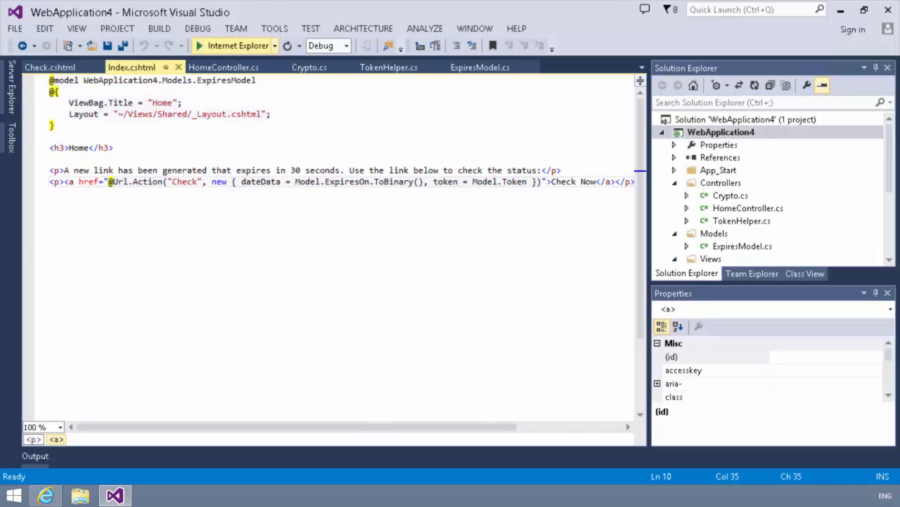
Run the app in Internet Explorer, check a link, generate another, and check it again.
click(201, 45)
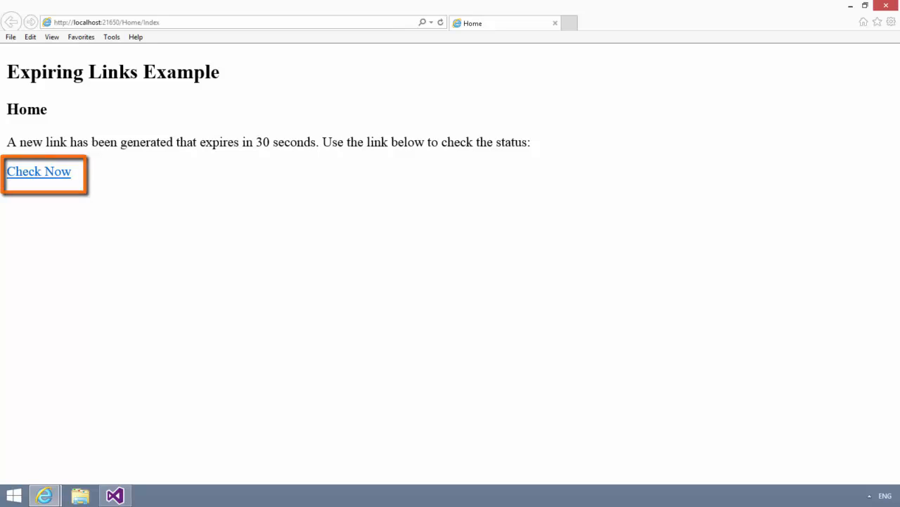
click(38, 171)
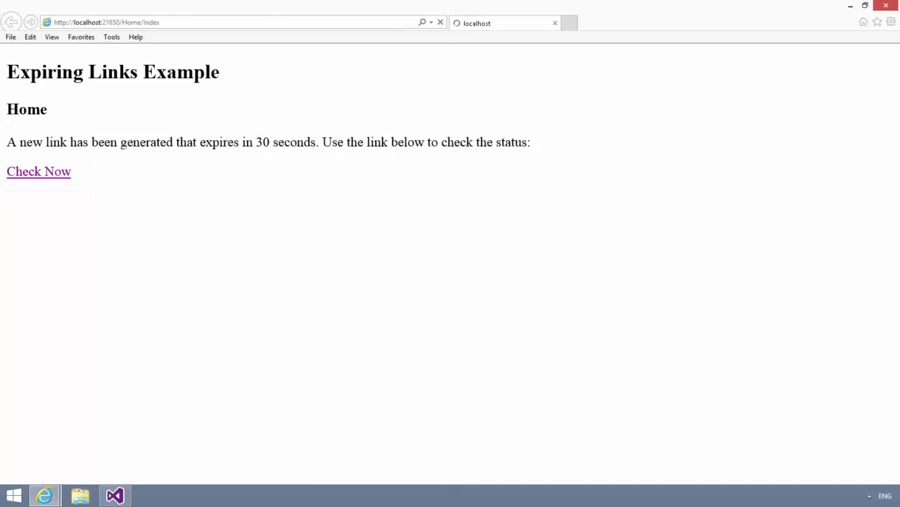
click(39, 171)
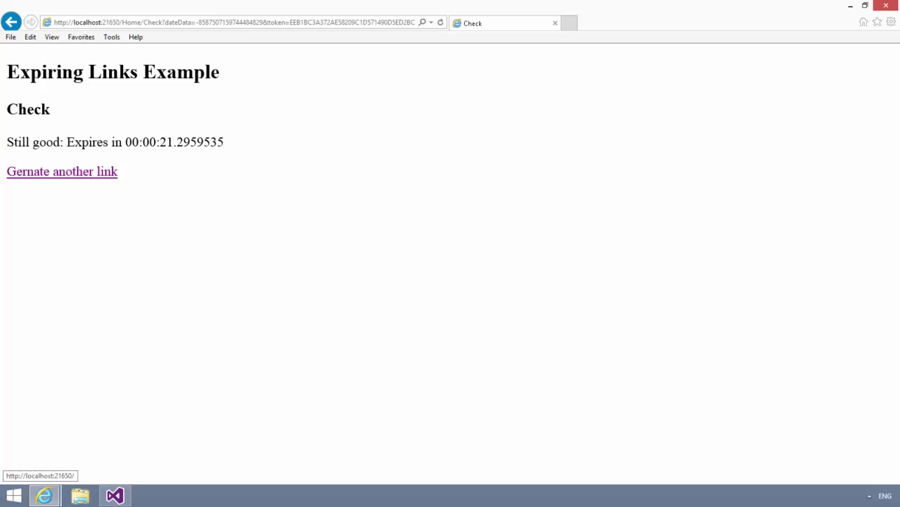
click(62, 171)
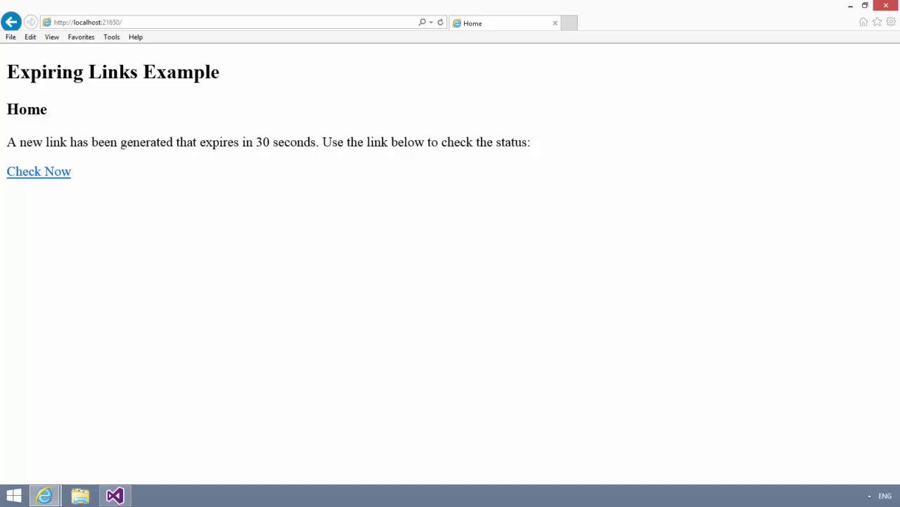
click(39, 171)
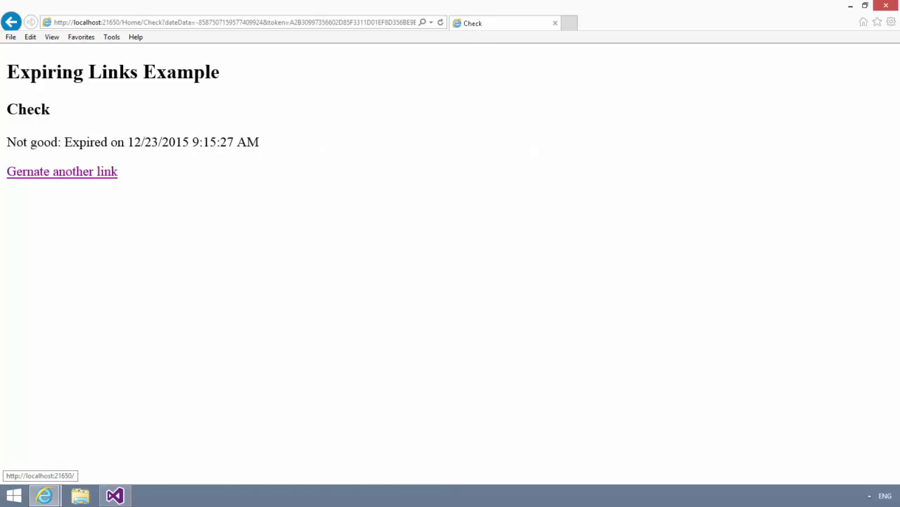